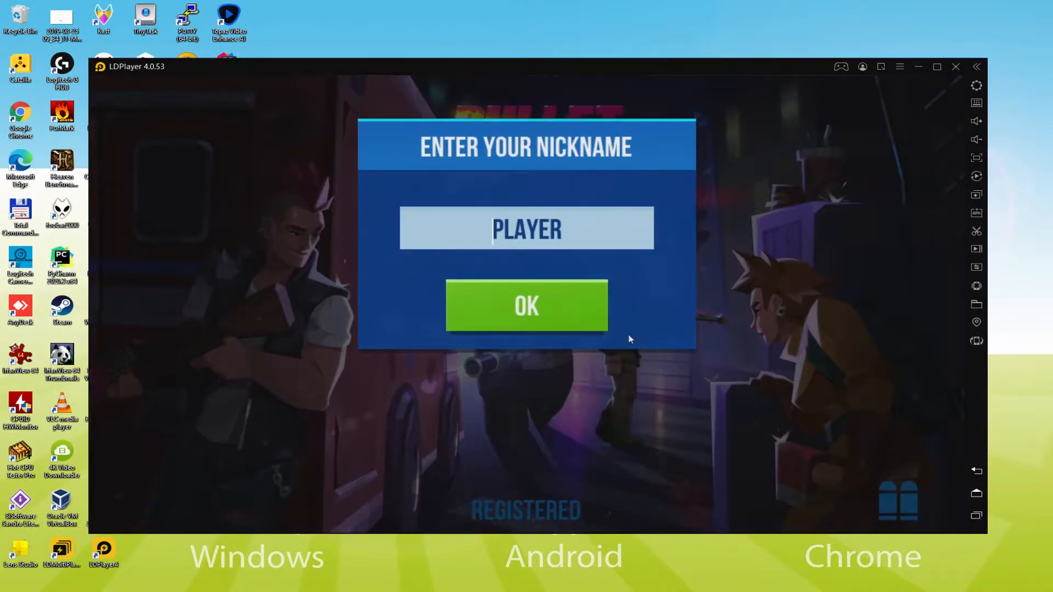
Keep the default nickname PLAYER and confirm it with OK.
{"action": "left_click", "coordinate": [527, 305]}
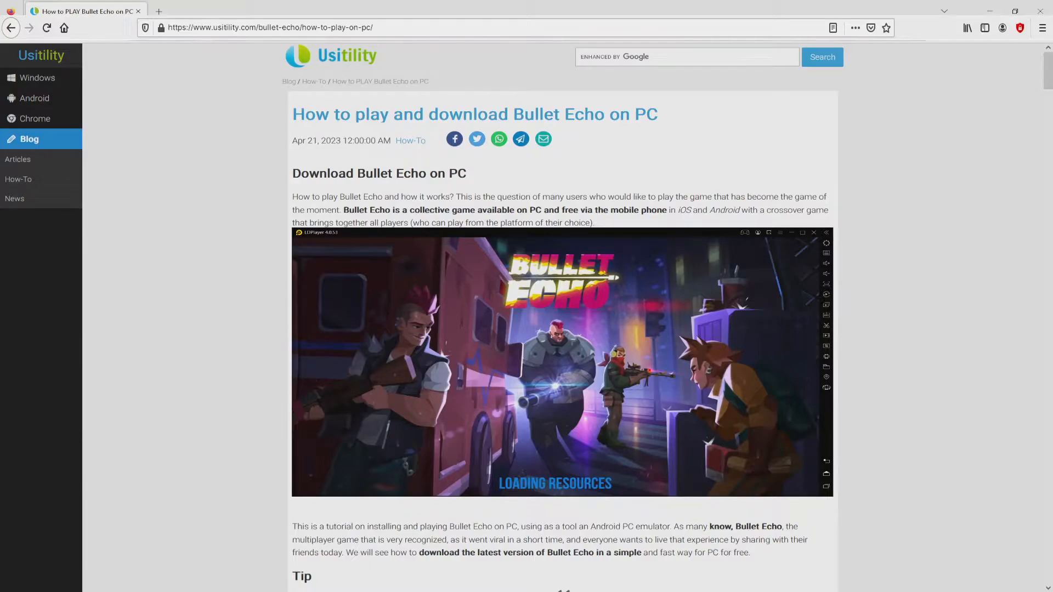
Follow the guide's green 'Download Game on PC' button to LDPlayer's Bullet Echo page.
{"action": "scroll", "scroll_direction": "down", "scroll_amount": 3}
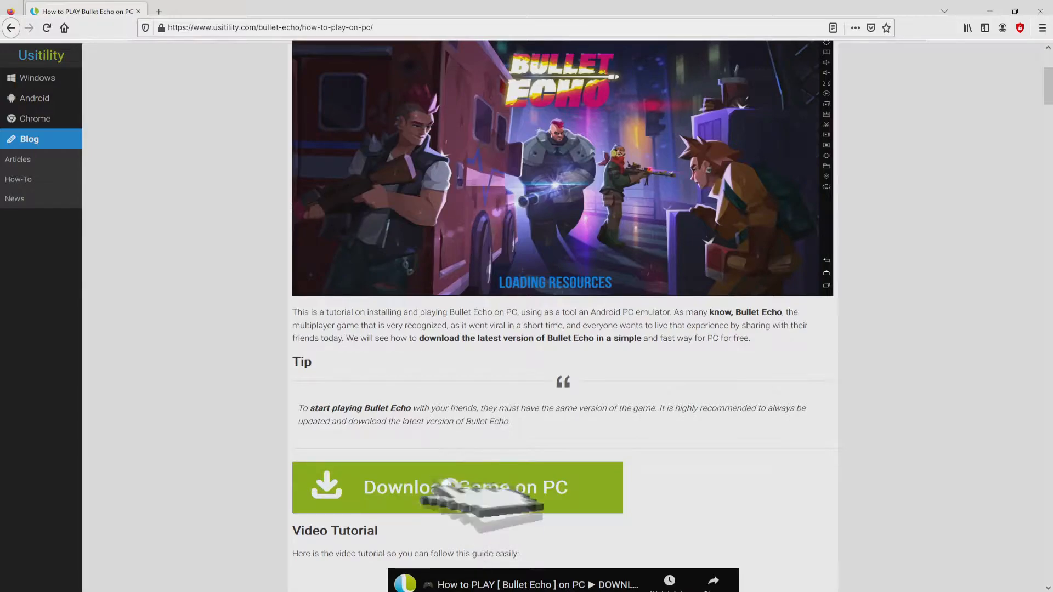
{"action": "left_click", "coordinate": [458, 487]}
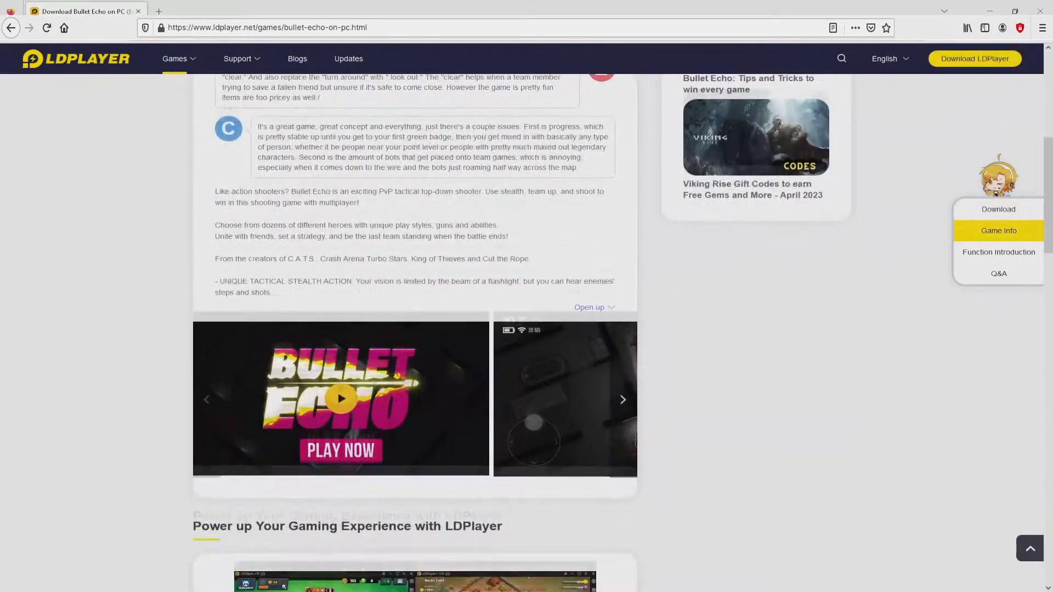
Preview the Multi-instance, Multi-instance Sync and other feature tabs, then return to Download.
{"action": "scroll", "scroll_direction": "down", "scroll_amount": 3}
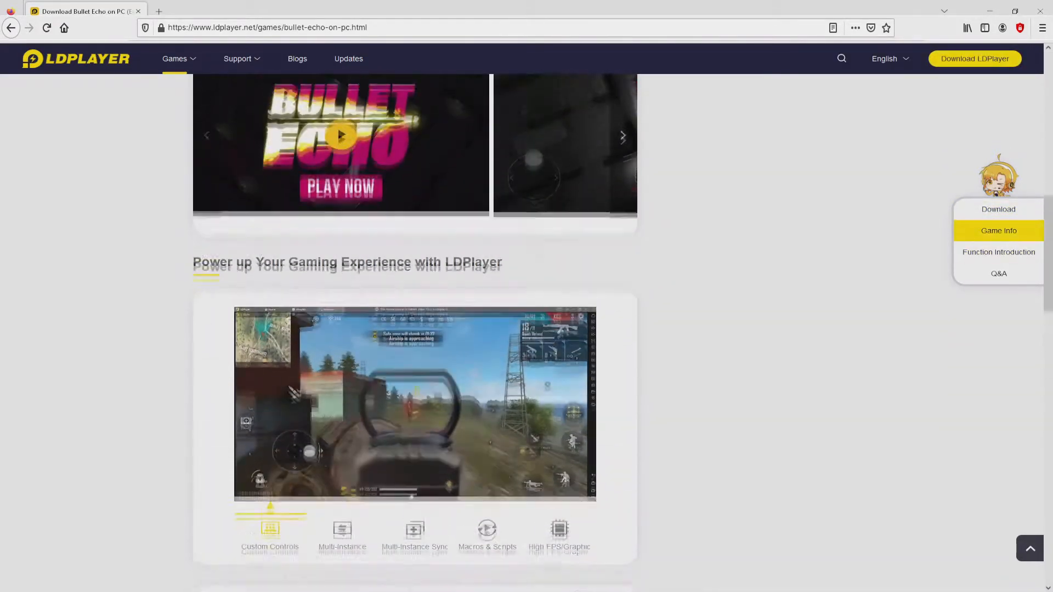
{"action": "scroll", "scroll_direction": "down", "scroll_amount": 3}
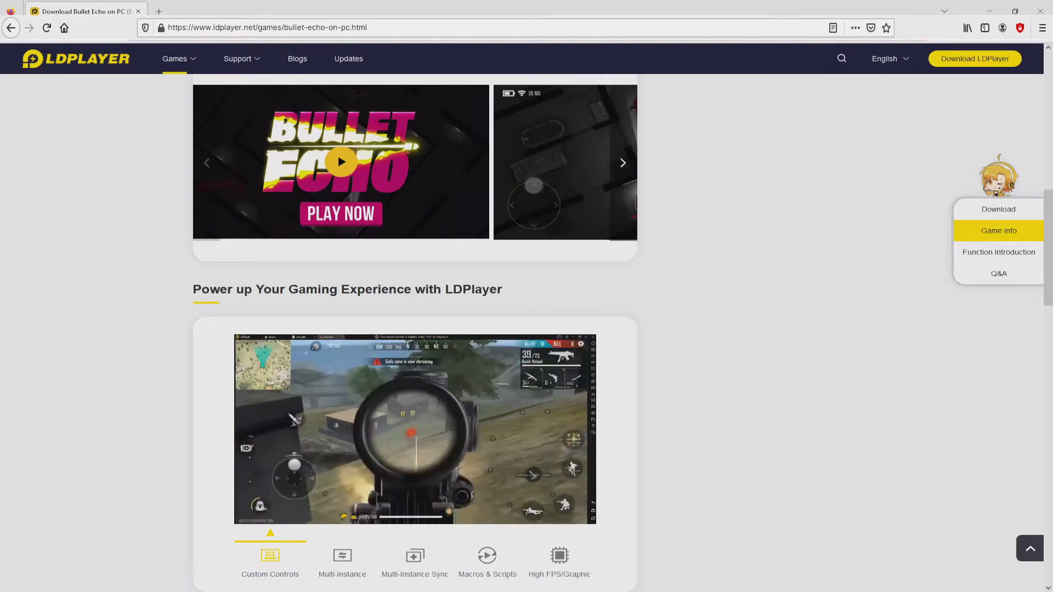
{"action": "left_click", "coordinate": [342, 561]}
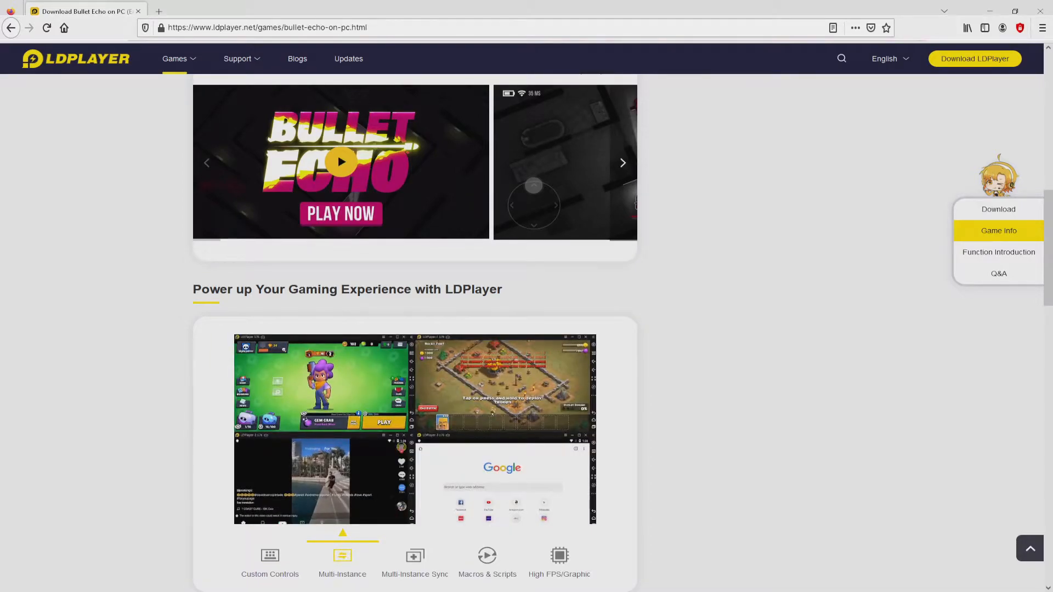
{"action": "left_click", "coordinate": [414, 563]}
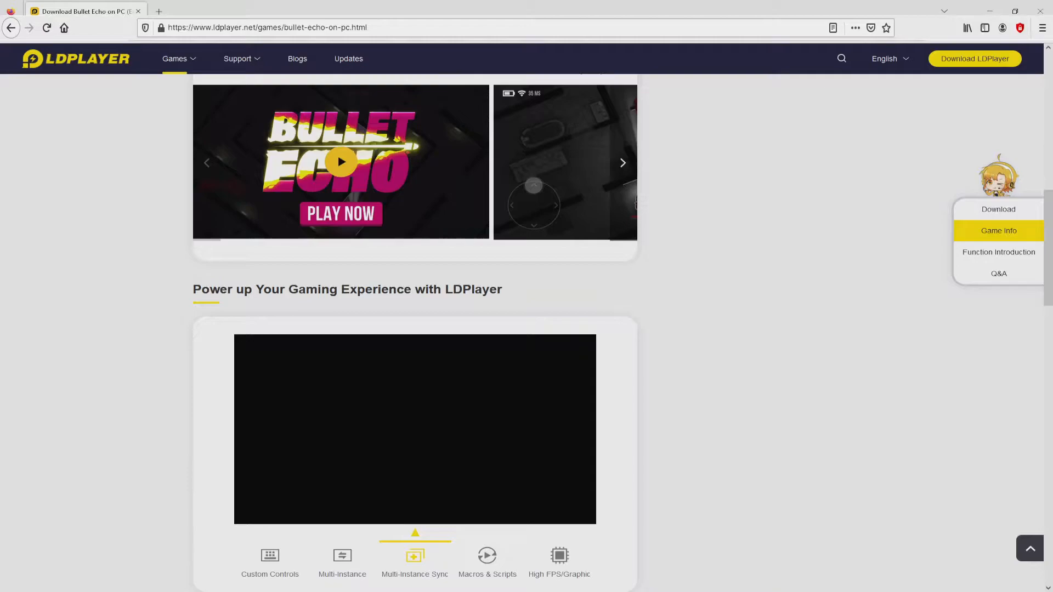
{"action": "left_click", "coordinate": [487, 562]}
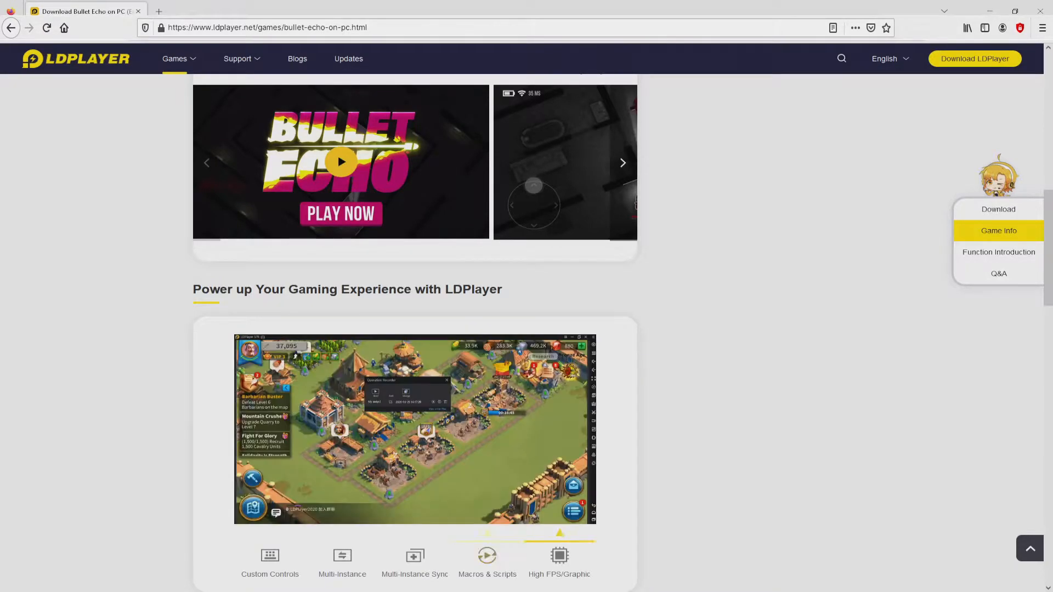
{"action": "left_click", "coordinate": [559, 563]}
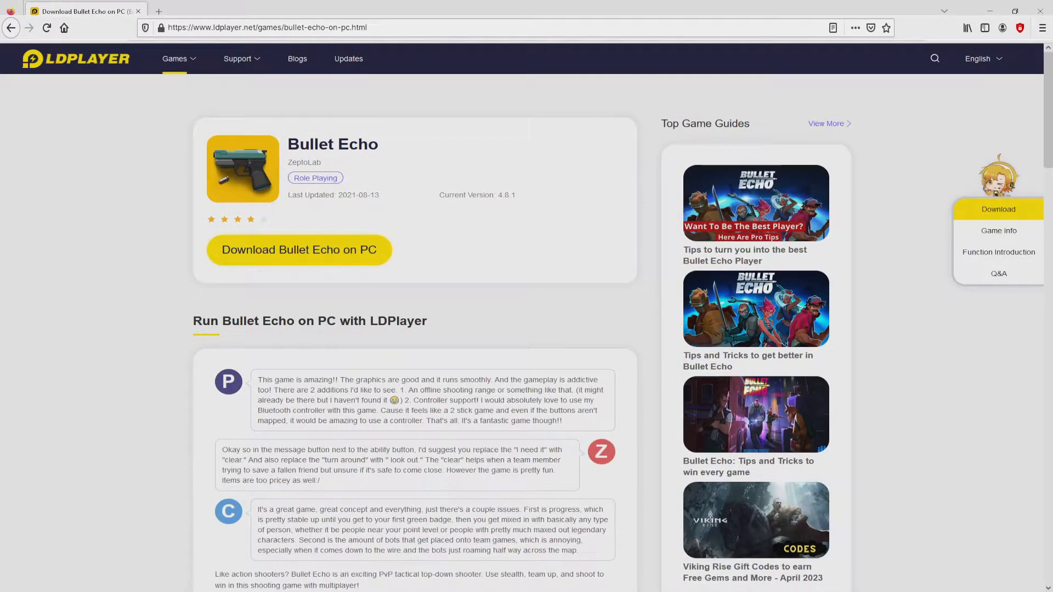
Download the LDPlayer installer via 'Download Bullet Echo on PC' and launch the file.
{"action": "scroll", "scroll_direction": "down", "scroll_amount": 3}
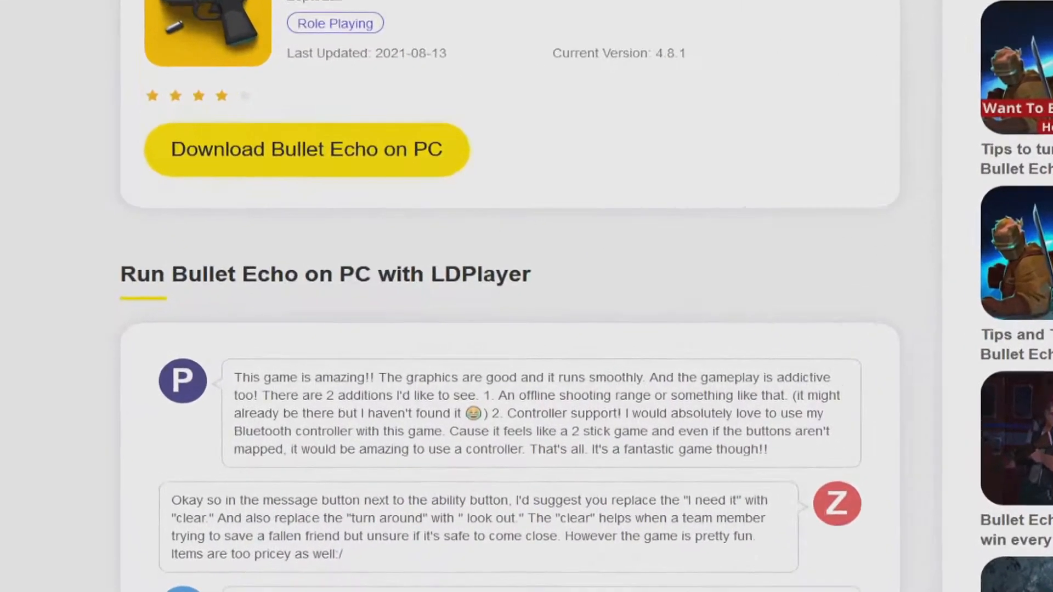
{"action": "scroll", "scroll_direction": "down", "scroll_amount": 3}
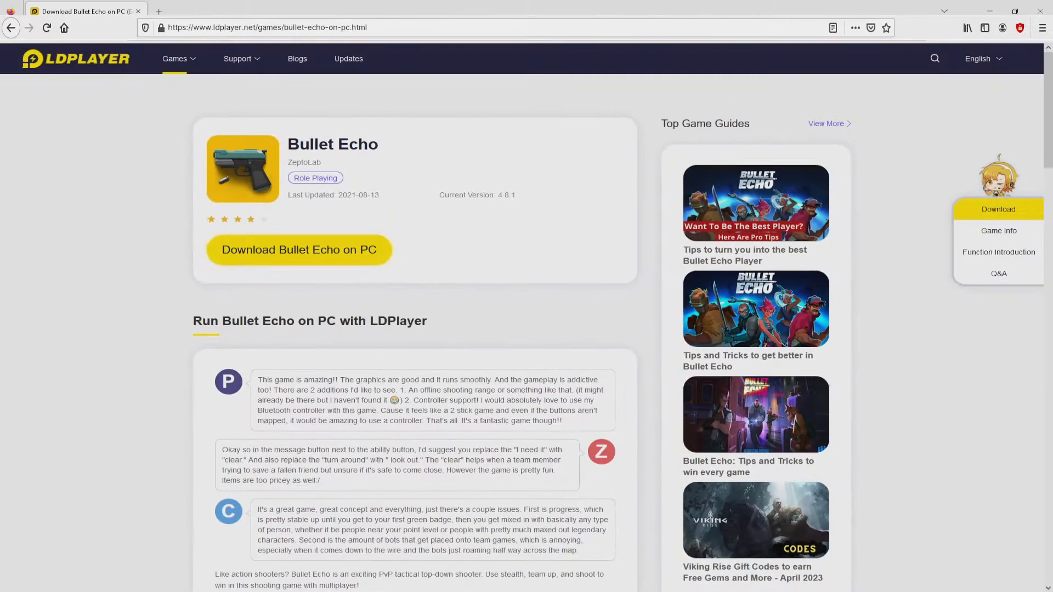
{"action": "left_click", "coordinate": [299, 250]}
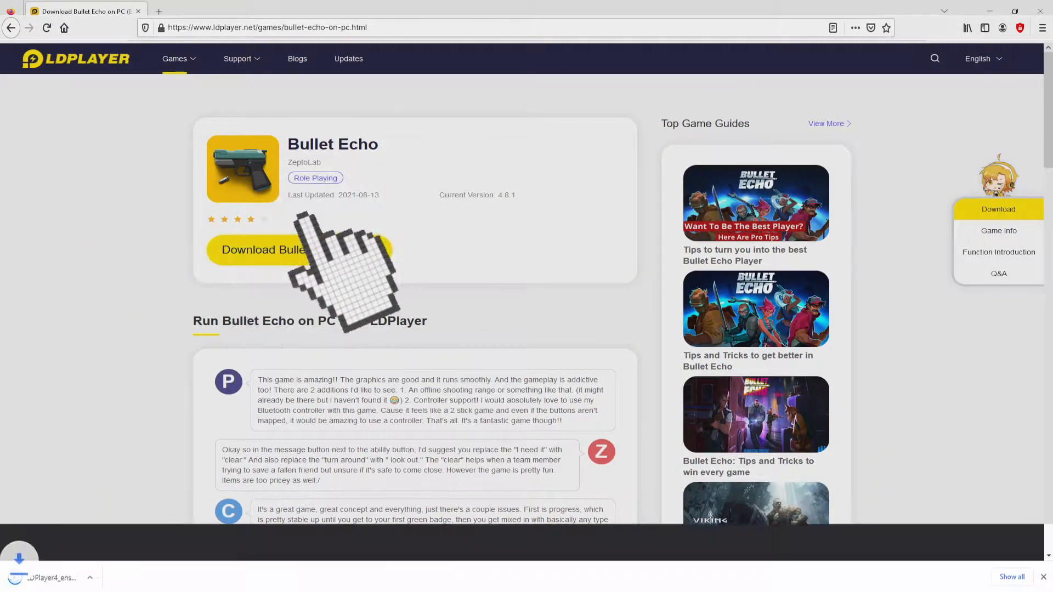
{"action": "left_click", "coordinate": [299, 249]}
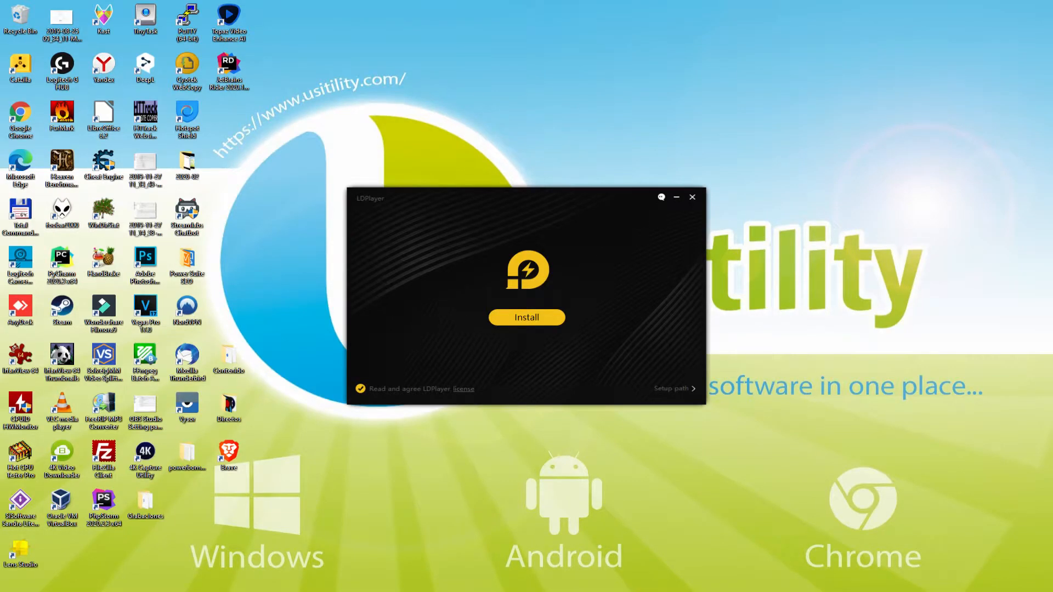
Check the setup path C:\LDPlayer\LDPlayer4.0\, then begin installing with that default folder.
{"action": "left_click", "coordinate": [526, 317]}
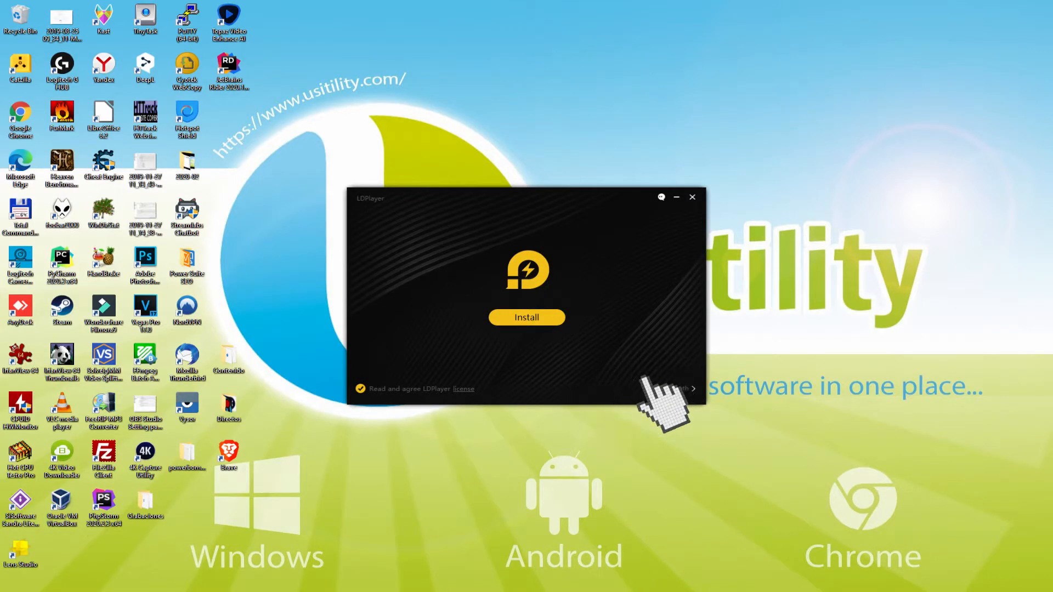
{"action": "left_click", "coordinate": [527, 317]}
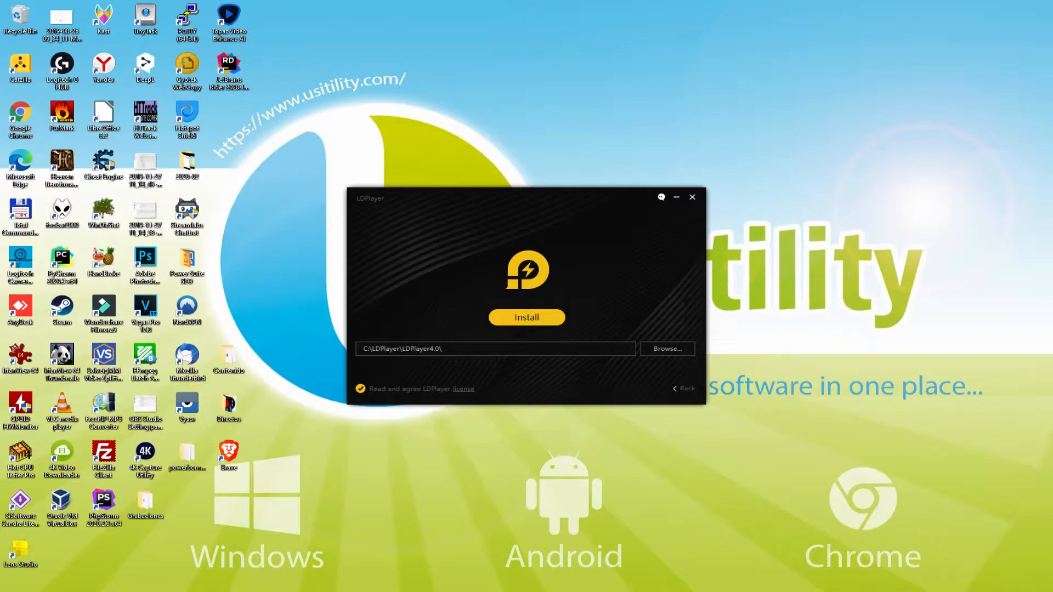
{"action": "mouse_move", "coordinate": [688, 403]}
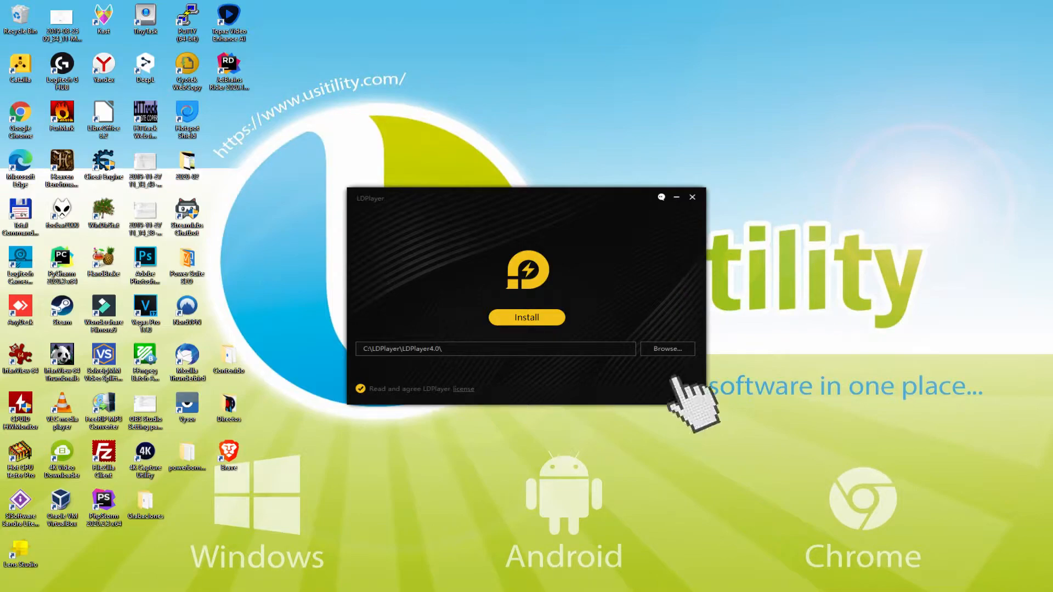
{"action": "left_click", "coordinate": [526, 317]}
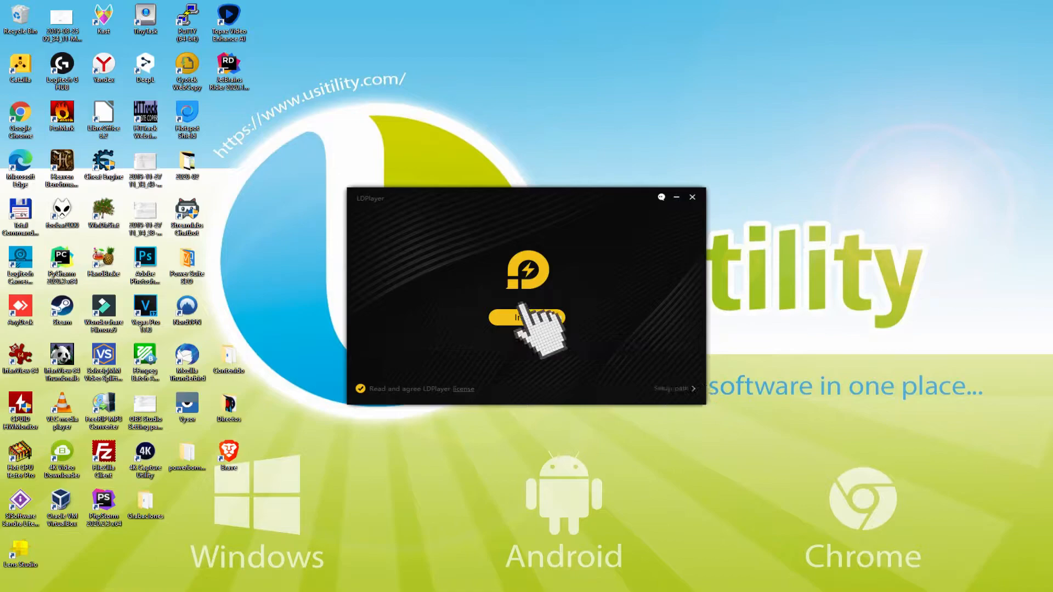
{"action": "left_click", "coordinate": [528, 318]}
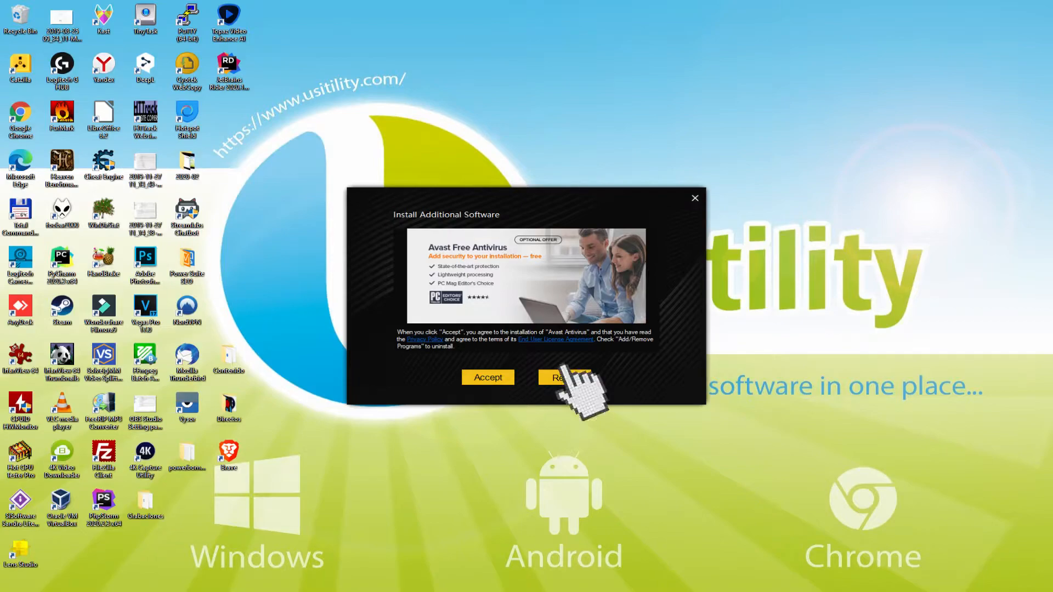
Reject the Avast Free Antivirus offer and wait for LDPlayer 4.0.53 to install.
{"action": "left_click", "coordinate": [562, 377]}
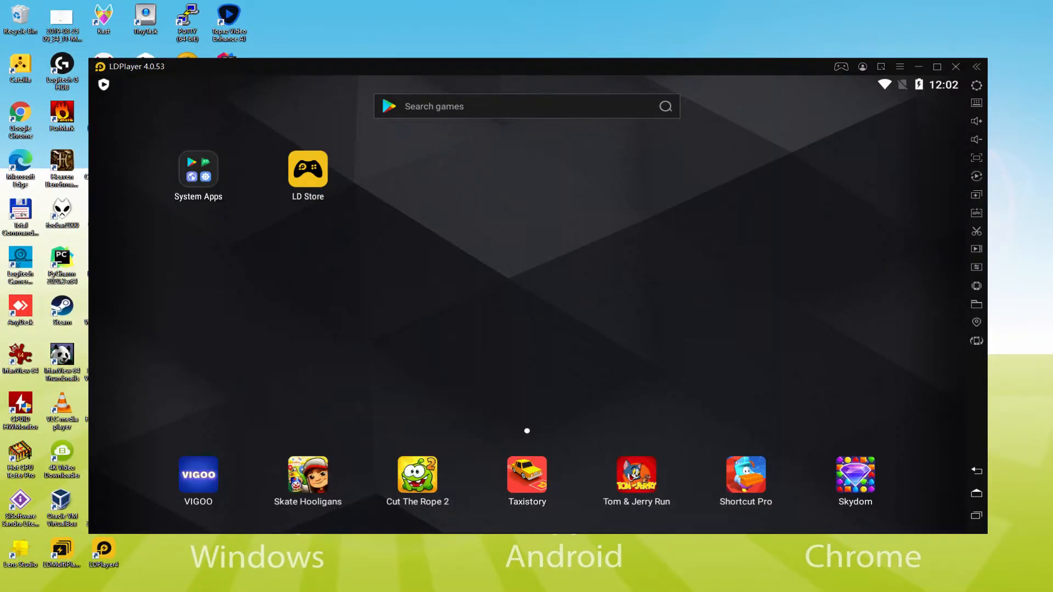
{"action": "left_click", "coordinate": [308, 174]}
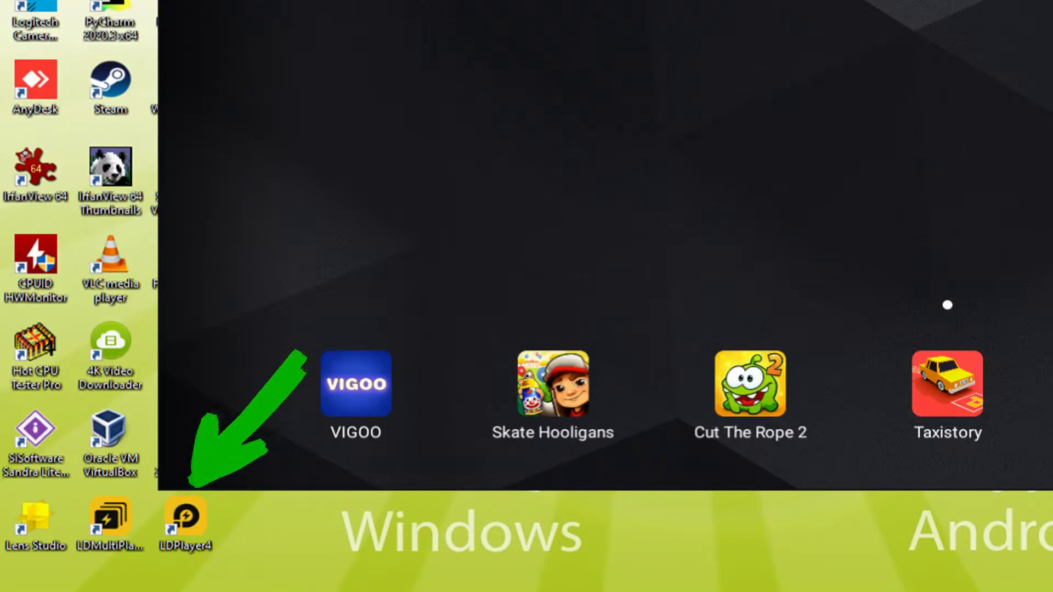
Start LDPlayer from the LDPlayer4 desktop shortcut and open the System Apps folder.
{"action": "double_click", "coordinate": [186, 517]}
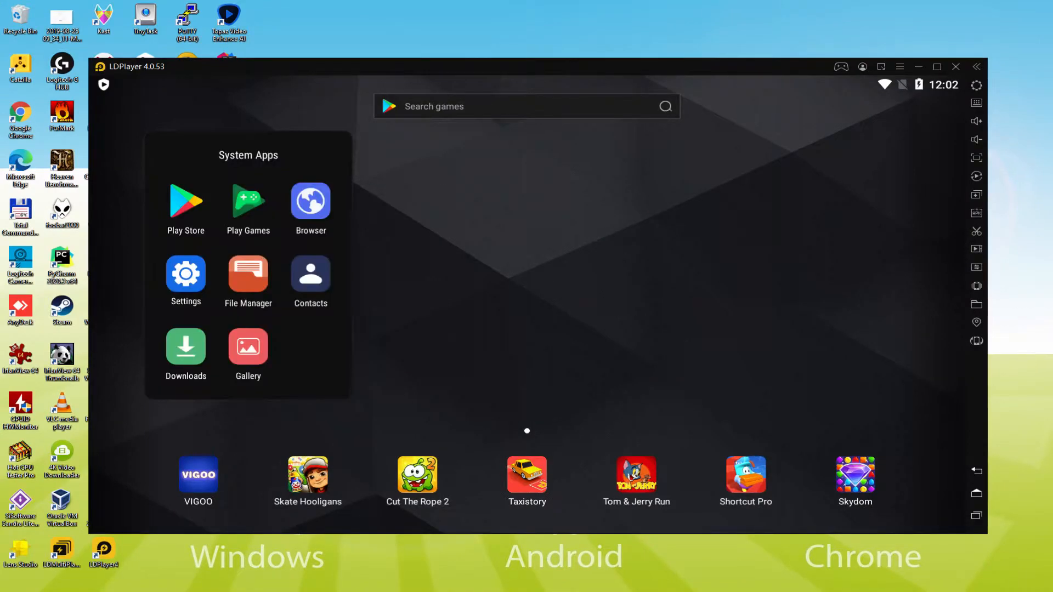
Launch Play Store from the System Apps folder, reaching its Google sign-in prompt.
{"action": "left_click", "coordinate": [186, 201]}
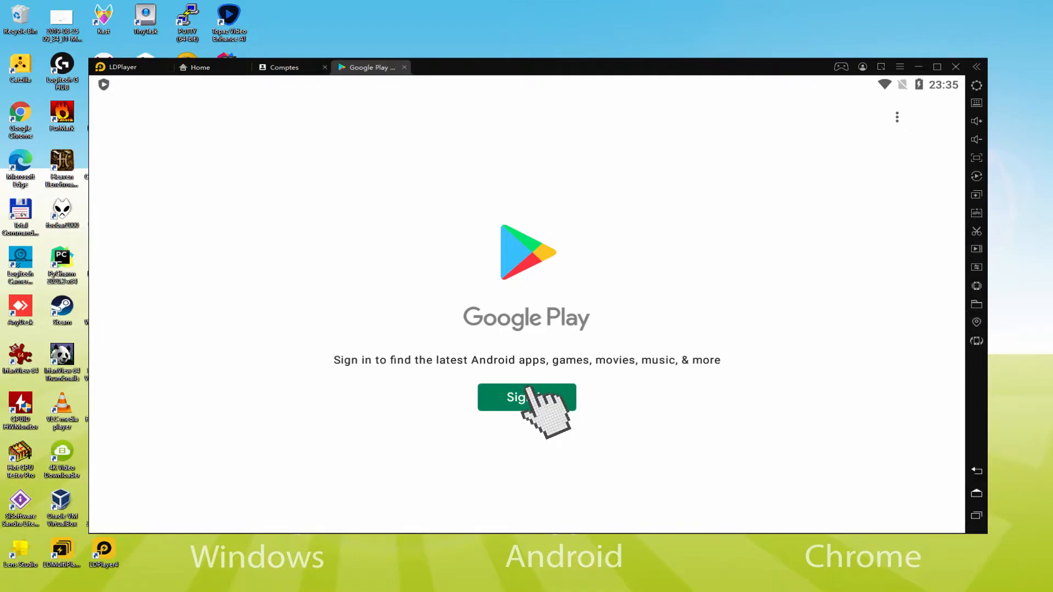
Sign in to Google Play, agree to the terms, disable Drive backup, and accept services.
{"action": "left_click", "coordinate": [526, 397]}
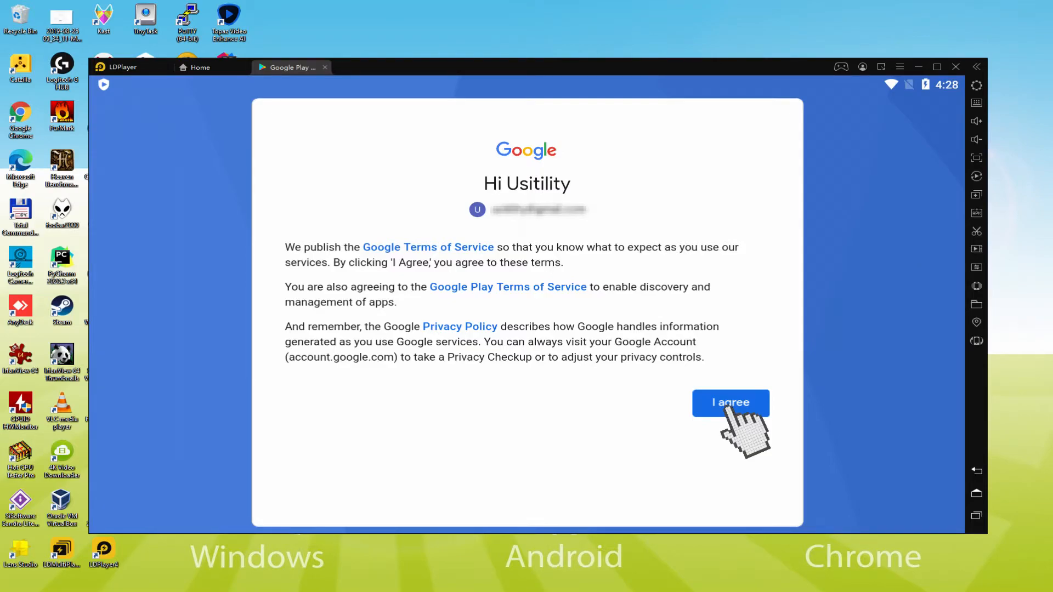
{"action": "left_click", "coordinate": [731, 403]}
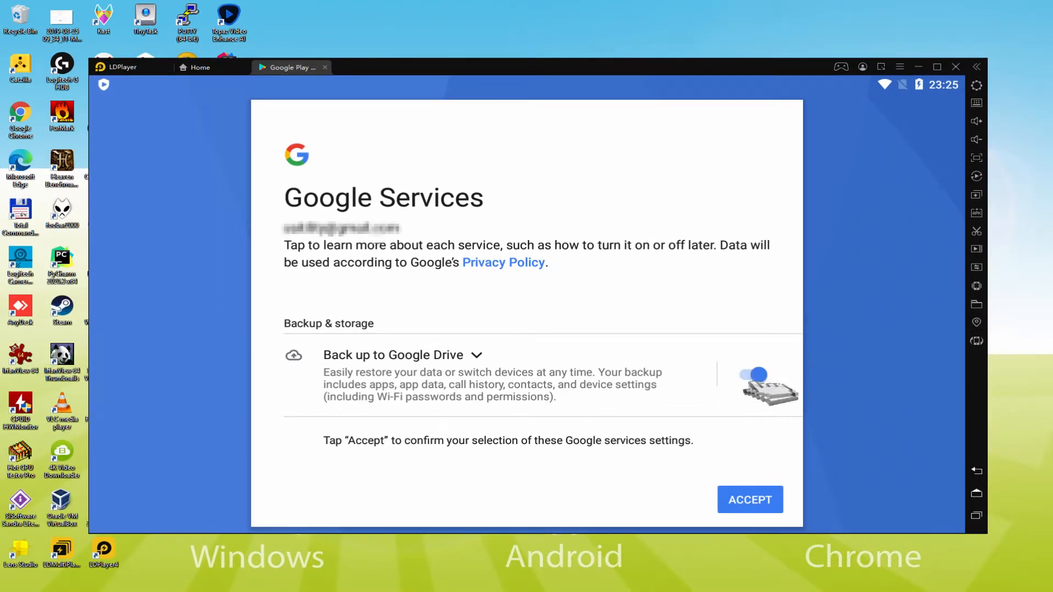
{"action": "left_click", "coordinate": [752, 374]}
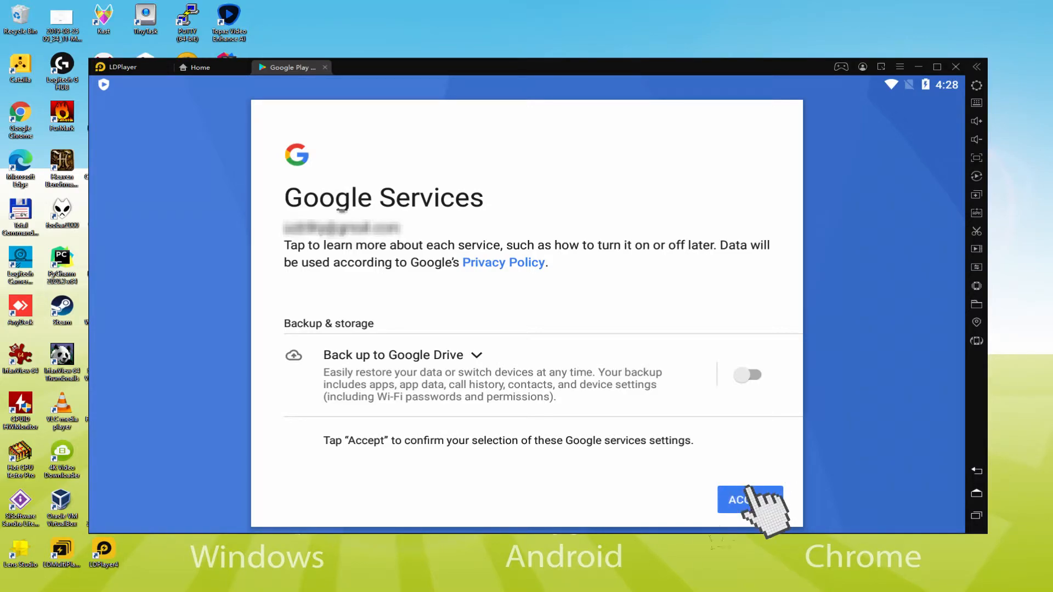
{"action": "left_click", "coordinate": [751, 500]}
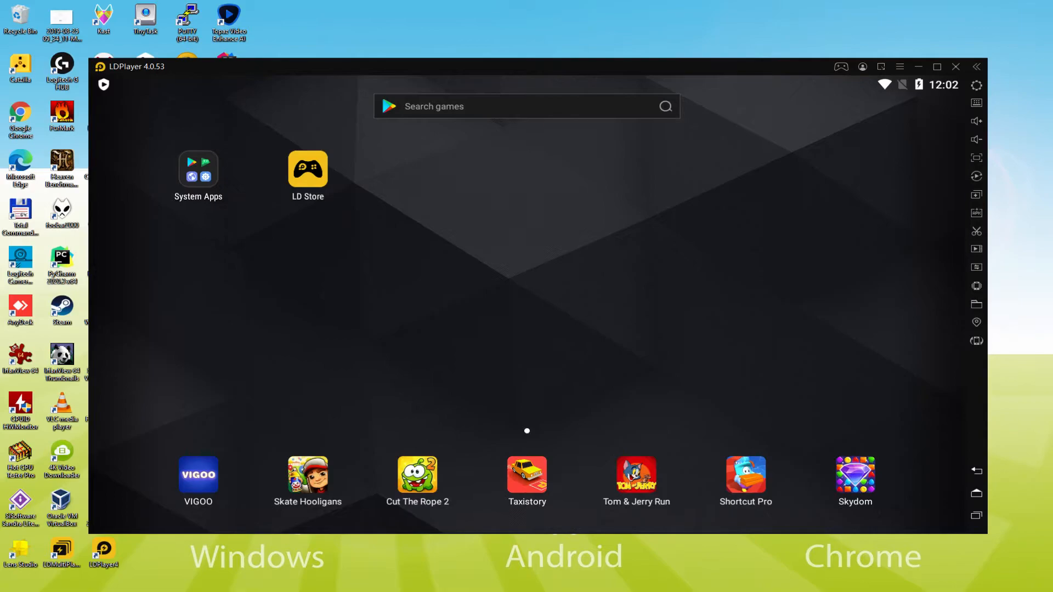
{"action": "mouse_move", "coordinate": [198, 185]}
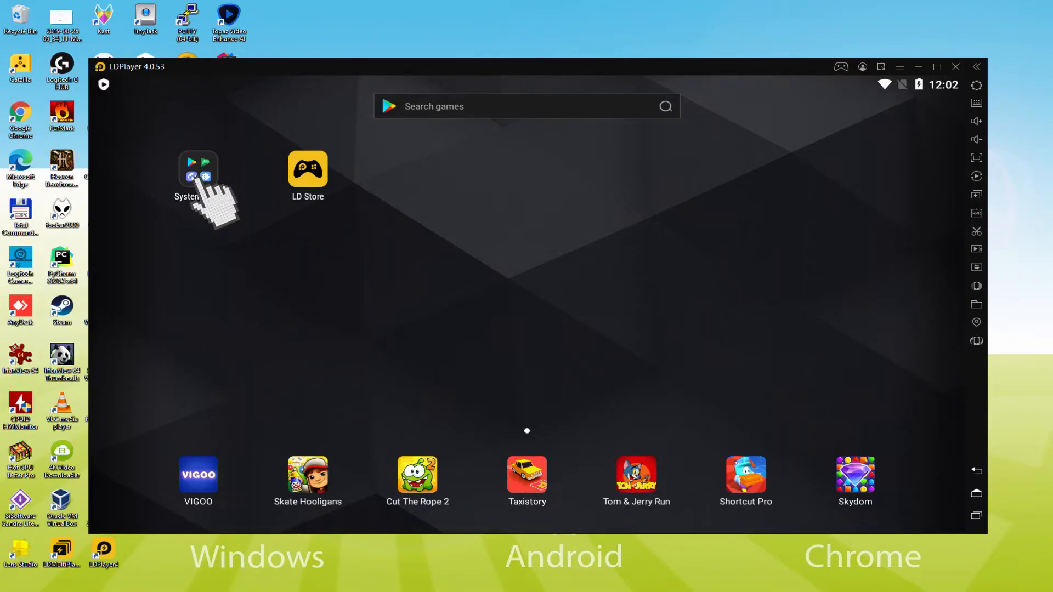
Reopen Play Store from System Apps and search for 'bullet echo'.
{"action": "left_click", "coordinate": [198, 171]}
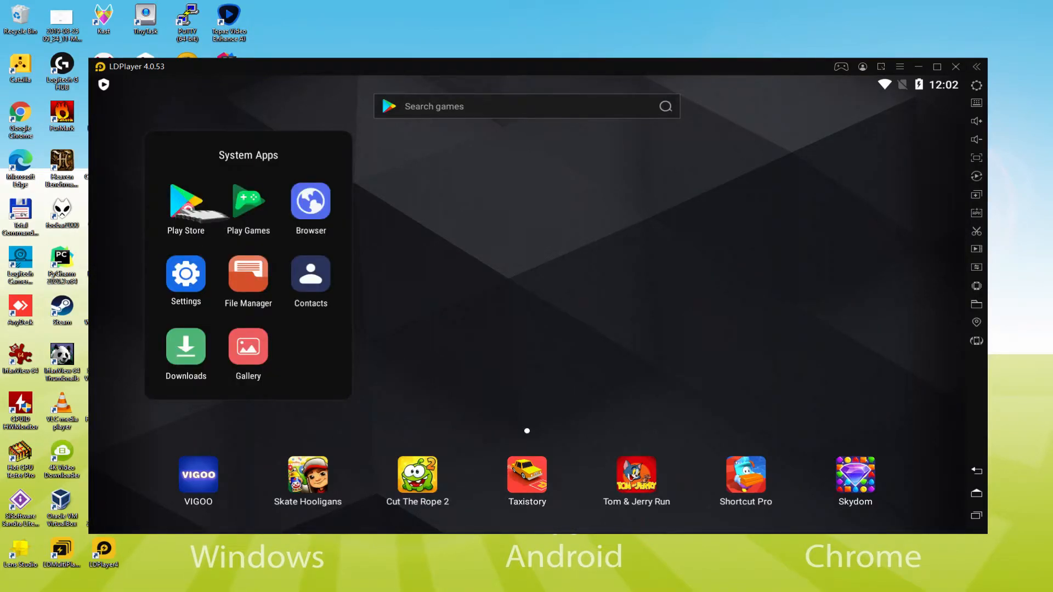
{"action": "left_click", "coordinate": [186, 201]}
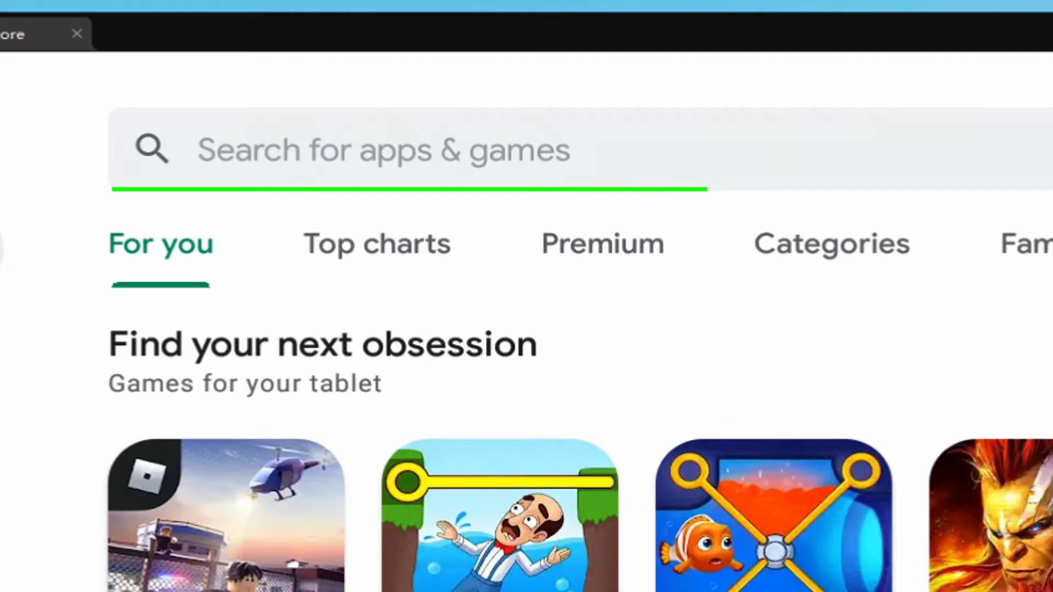
{"action": "type", "text": "bullet echo"}
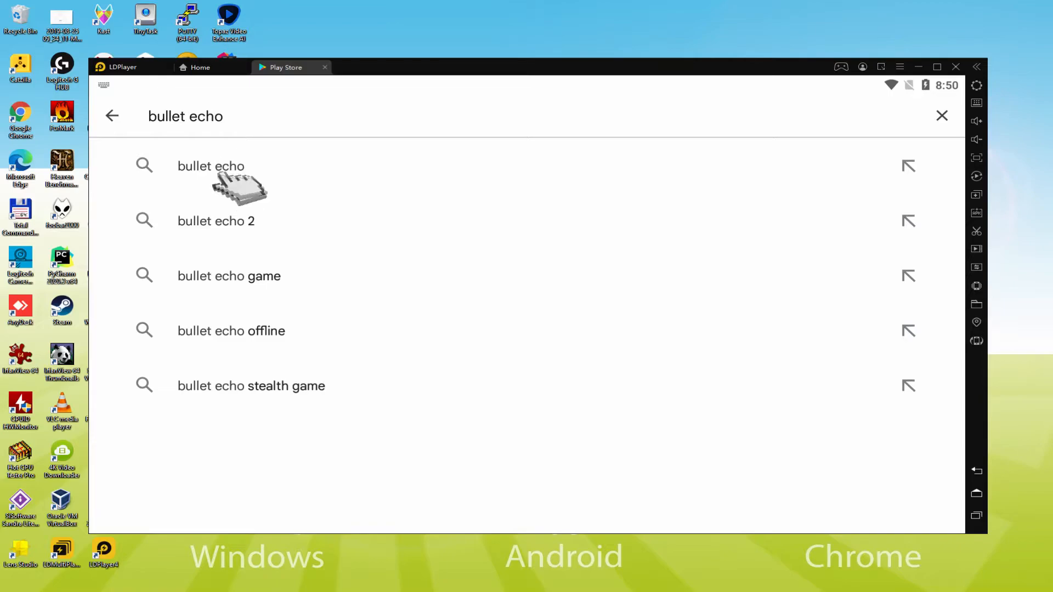
Pick the 'bullet echo' search suggestion and install Bullet Echo from its Play Store page.
{"action": "left_click", "coordinate": [211, 165]}
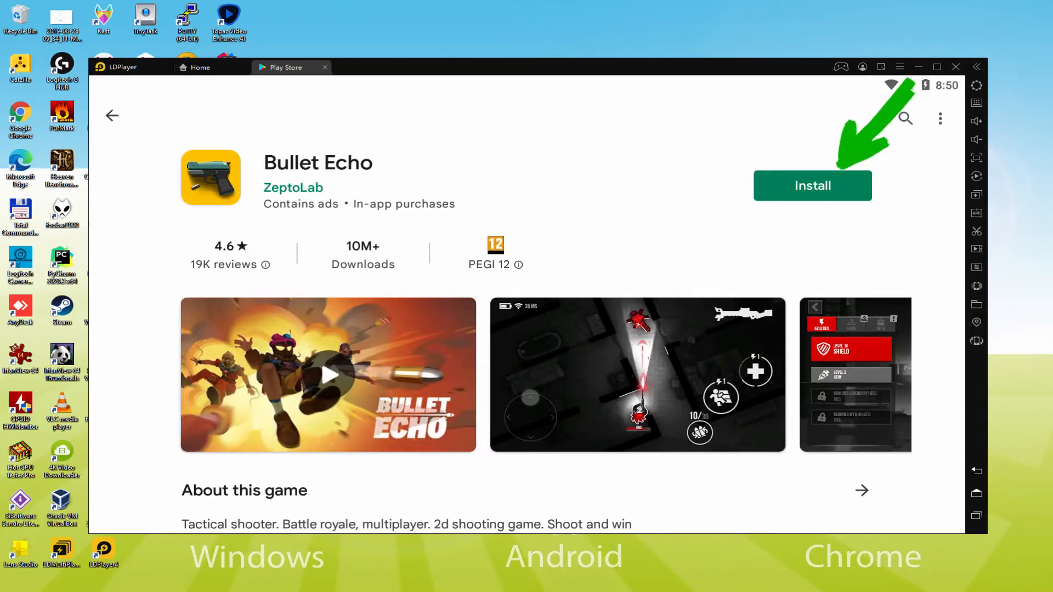
{"action": "left_click", "coordinate": [813, 186]}
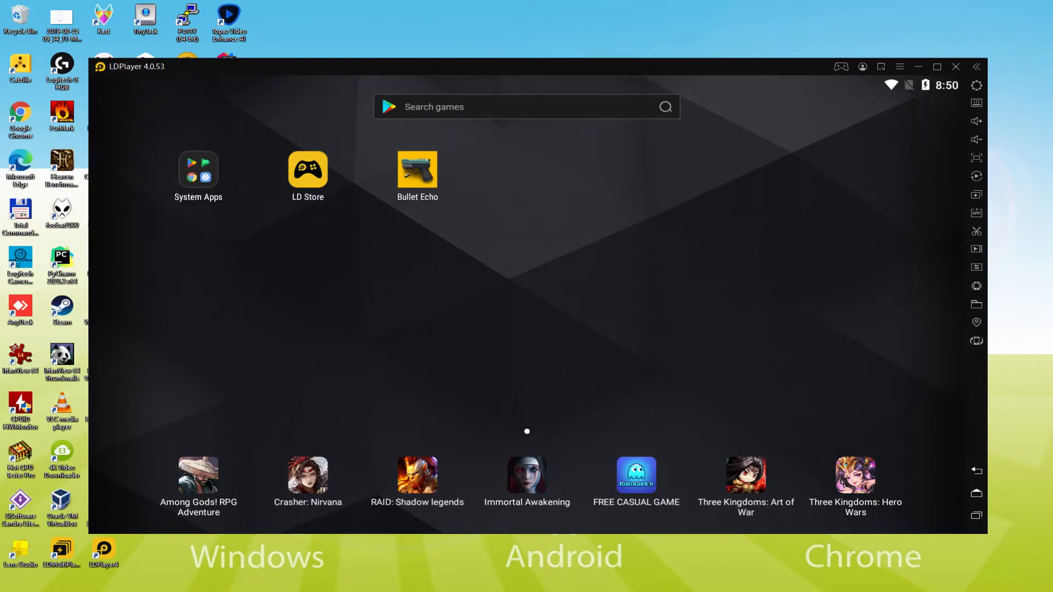
Launch Bullet Echo from its home-screen icon and load the tutorial match.
{"action": "left_click", "coordinate": [936, 66]}
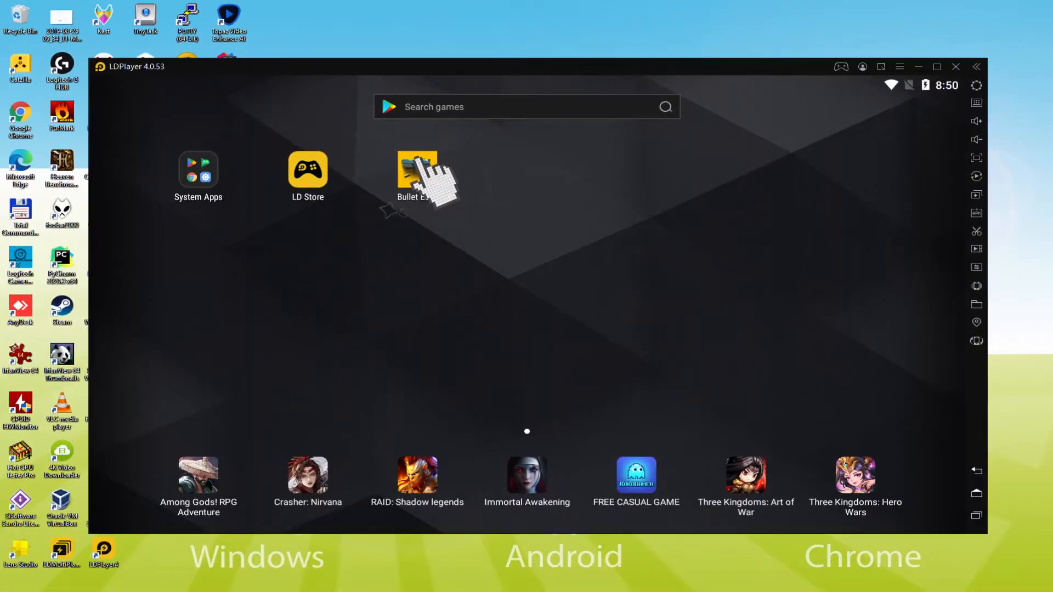
{"action": "left_click", "coordinate": [416, 171]}
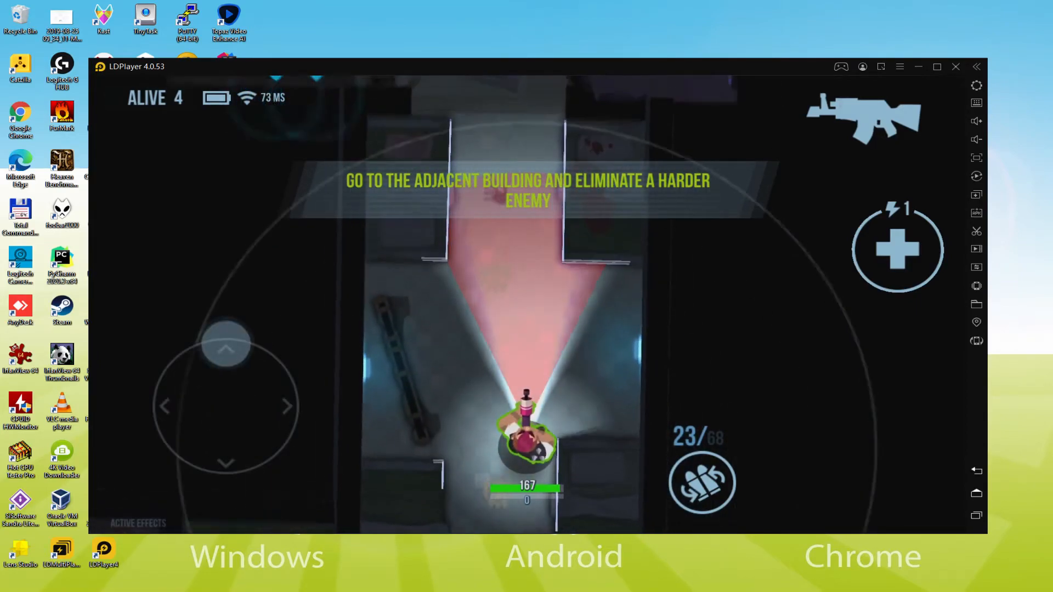
Move the character with the joystick through the tutorial building until the Get Ready popup.
{"action": "left_click", "coordinate": [938, 67]}
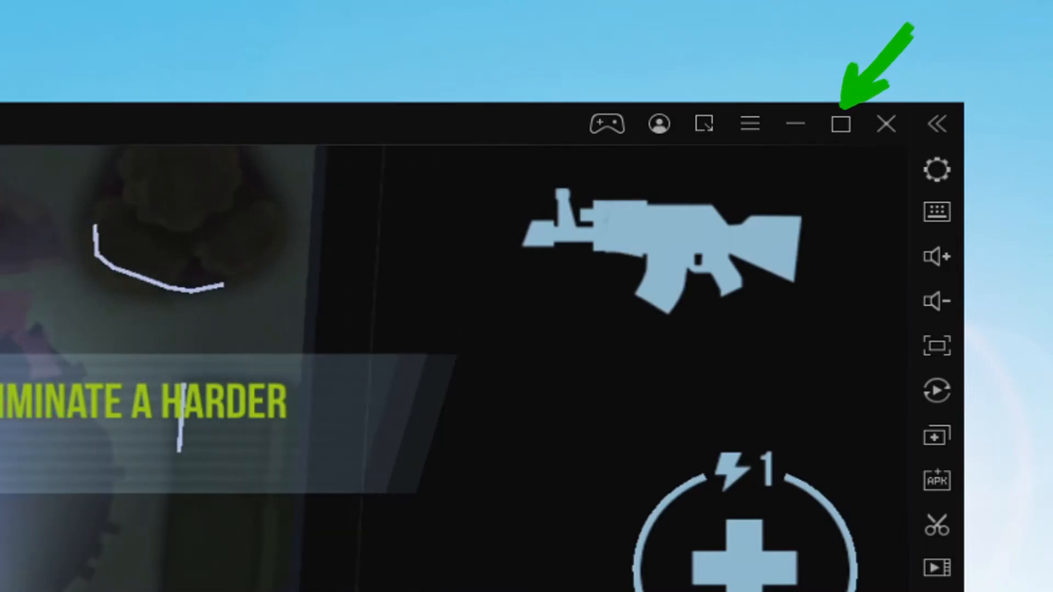
{"action": "left_click", "coordinate": [841, 124]}
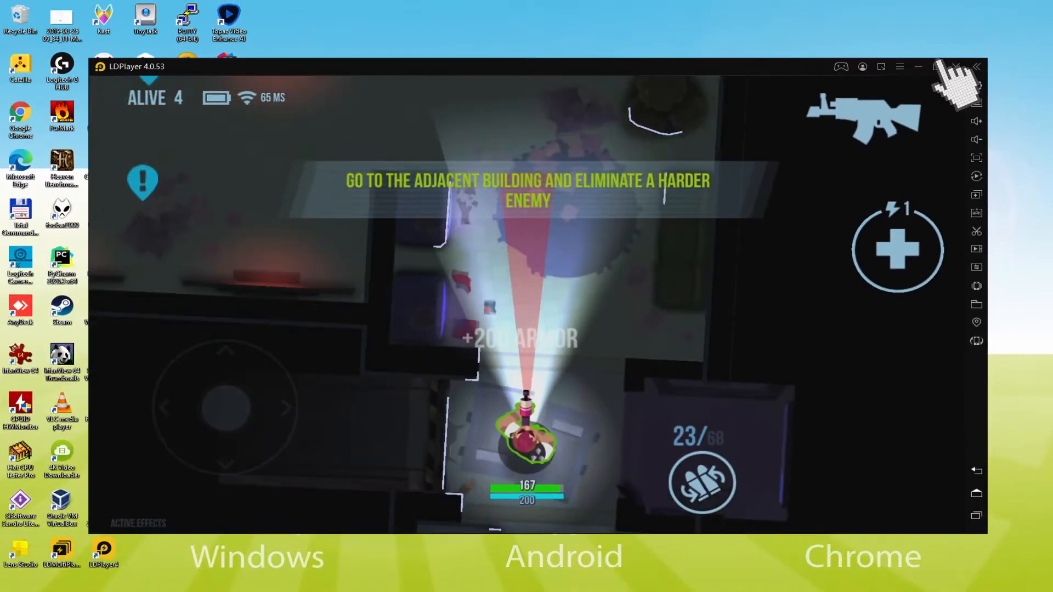
{"action": "left_click", "coordinate": [941, 66]}
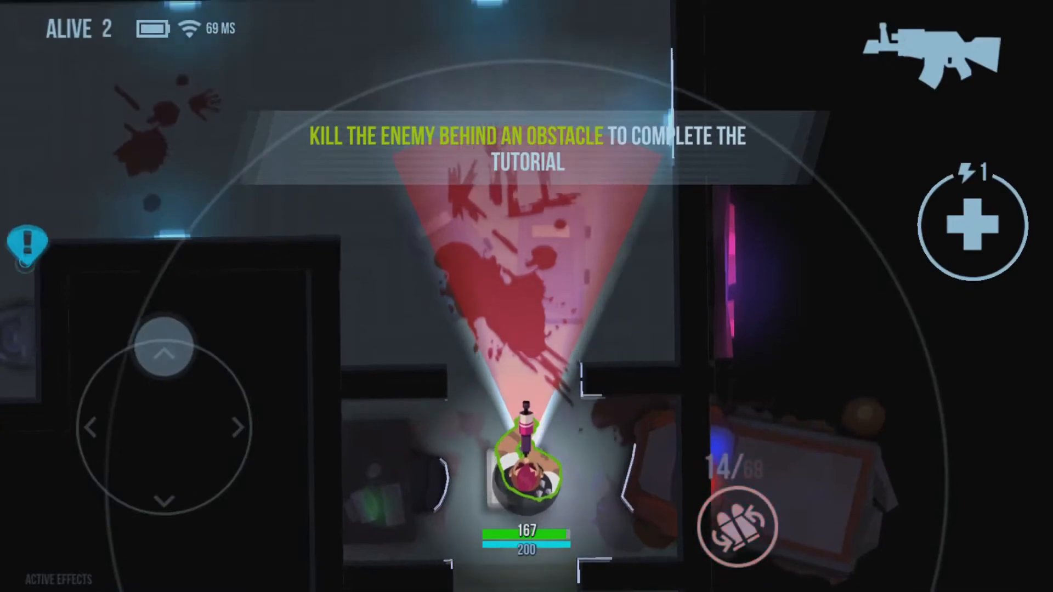
{"action": "left_click_drag", "start_coordinate": [163, 348], "coordinate": [215, 368]}
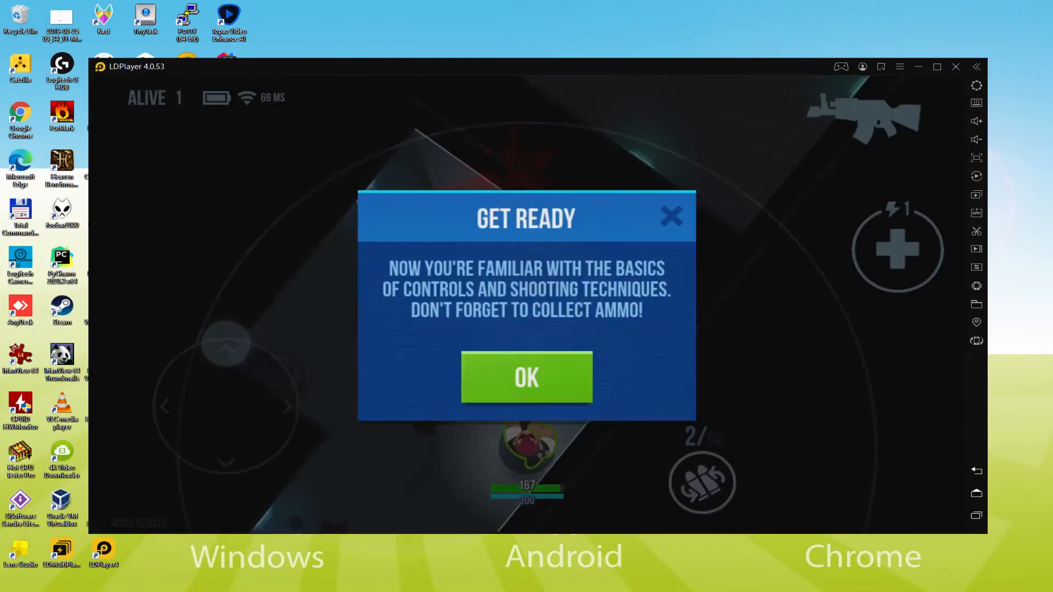
Dismiss the Get Ready popup, steer around the room, and indicate the sidebar keyboard-mapping button.
{"action": "left_click", "coordinate": [527, 377]}
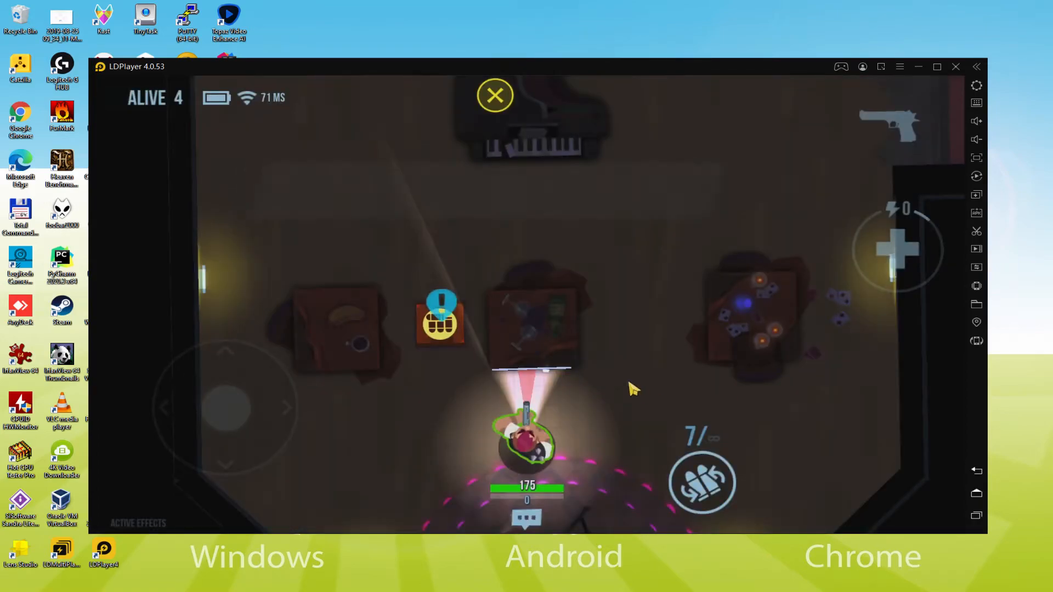
{"action": "left_click_drag", "start_coordinate": [228, 410], "coordinate": [178, 362]}
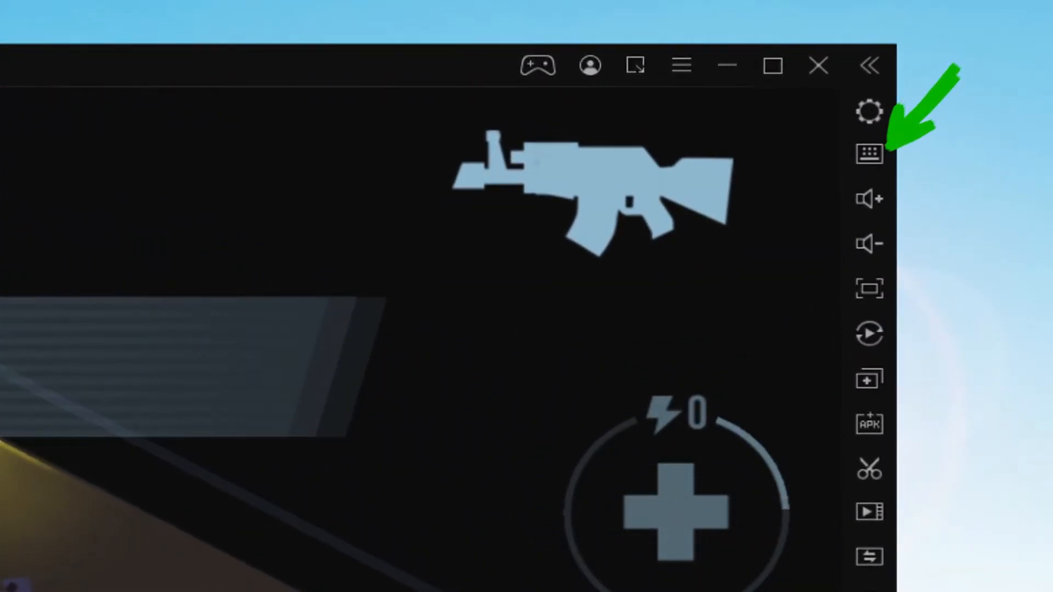
{"action": "left_click", "coordinate": [868, 152]}
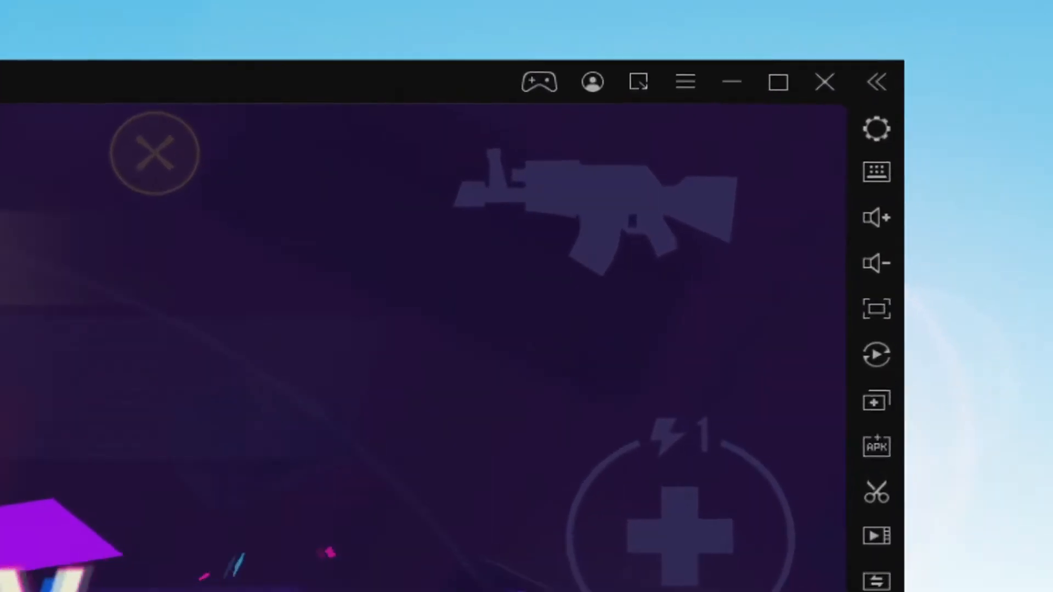
{"action": "left_click", "coordinate": [876, 129]}
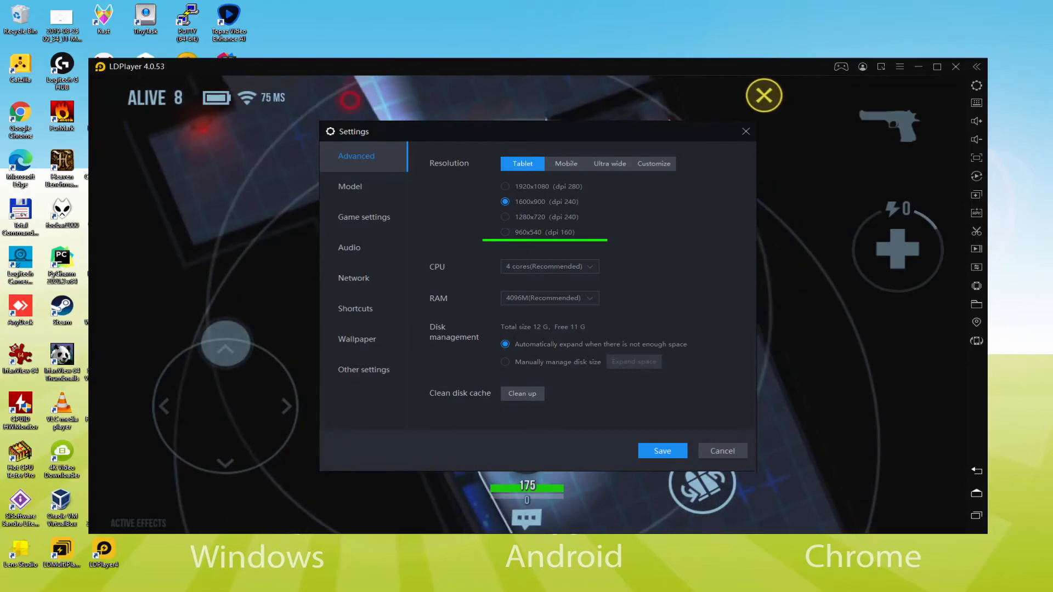
{"action": "left_click", "coordinate": [504, 233]}
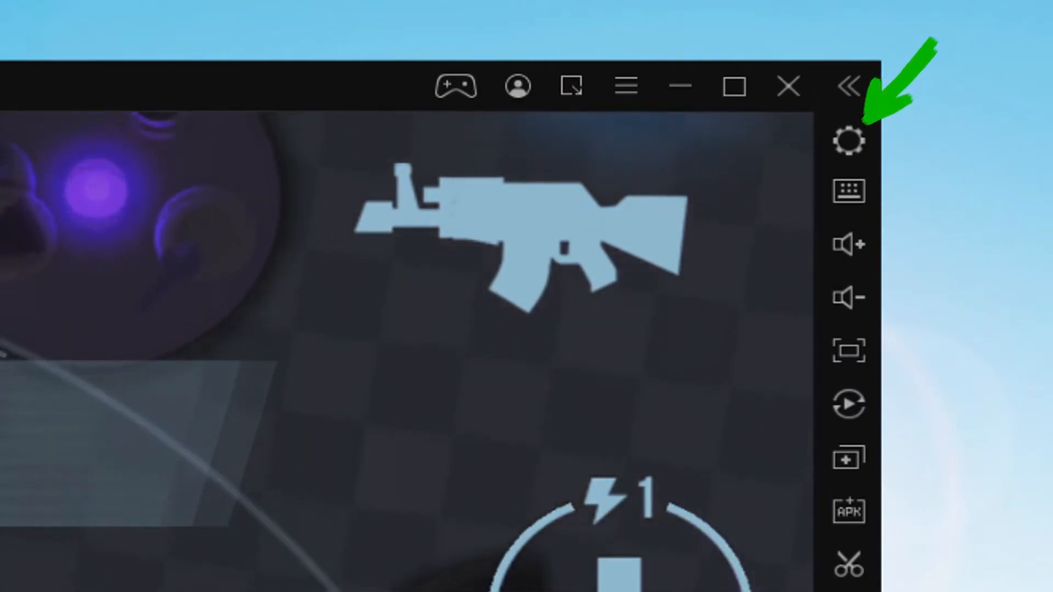
Finish the match in Top-1 victory and collect the trophies, coins and XP.
{"action": "left_click", "coordinate": [849, 140]}
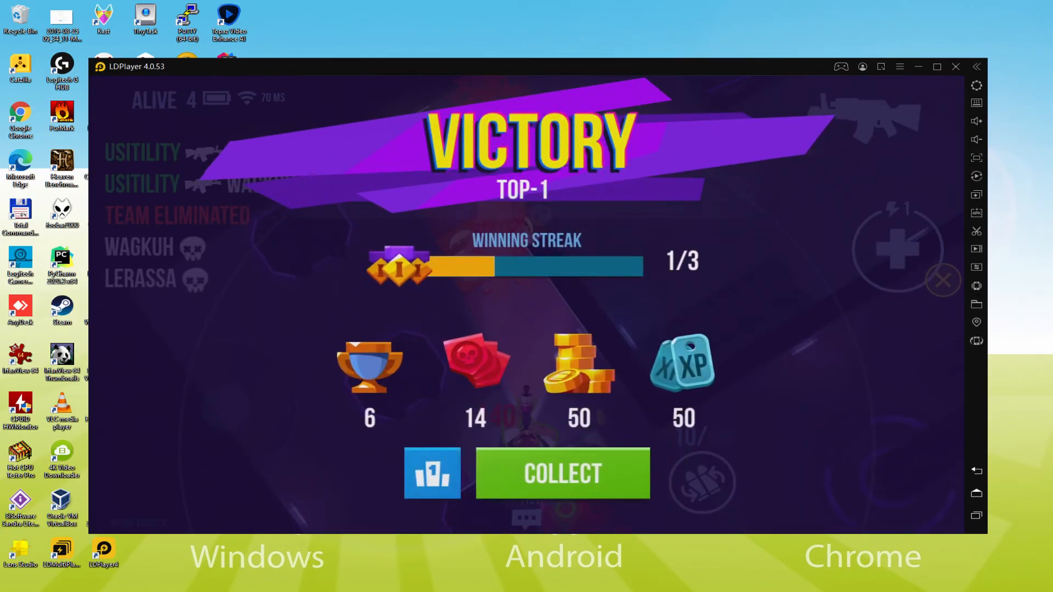
{"action": "left_click", "coordinate": [563, 473]}
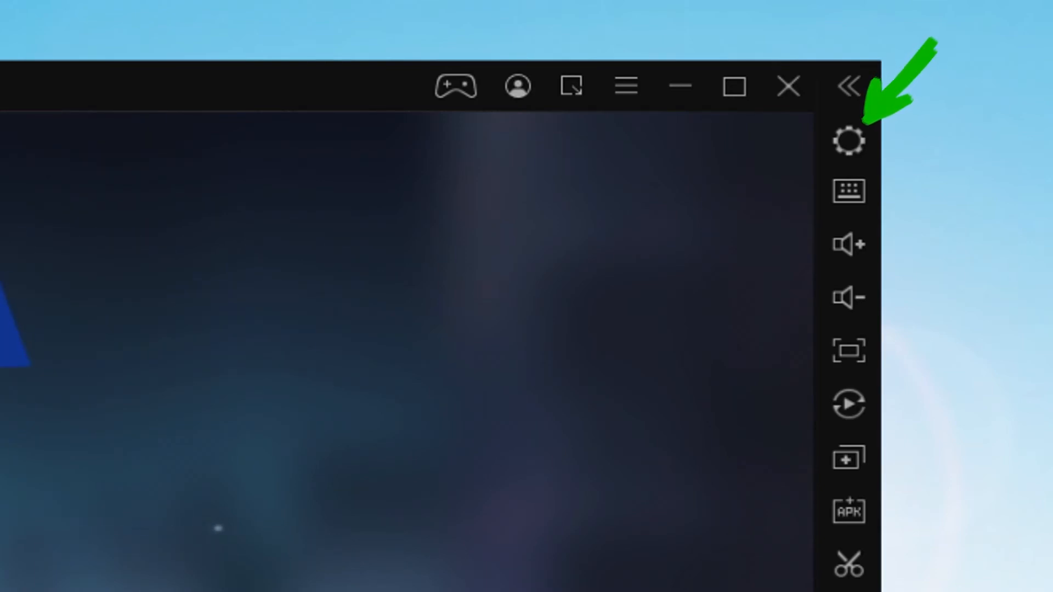
Open LDPlayer settings on the Model page showing the 90 FPS model option.
{"action": "left_click", "coordinate": [849, 140]}
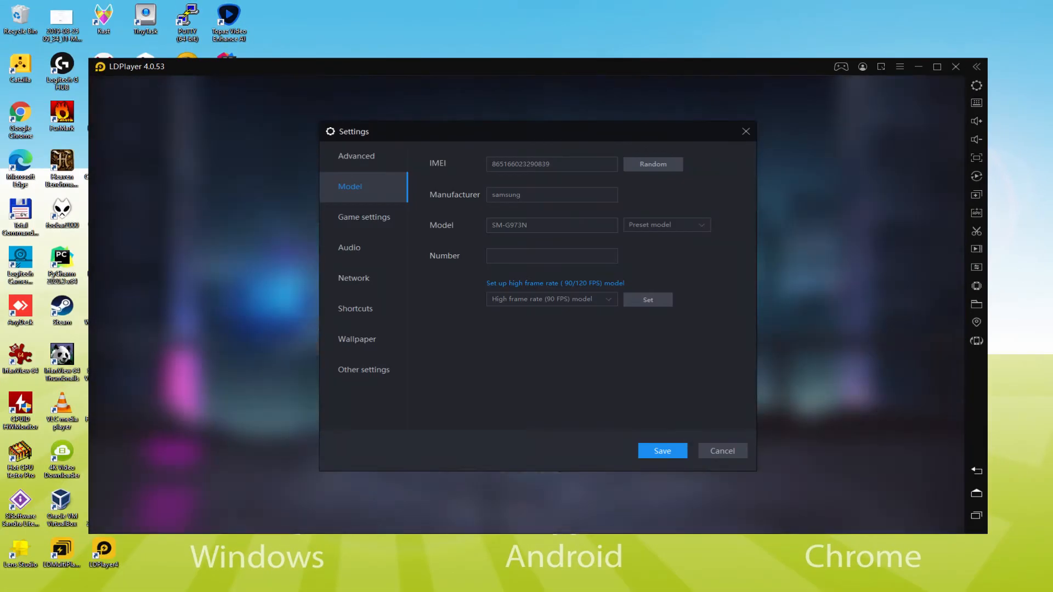